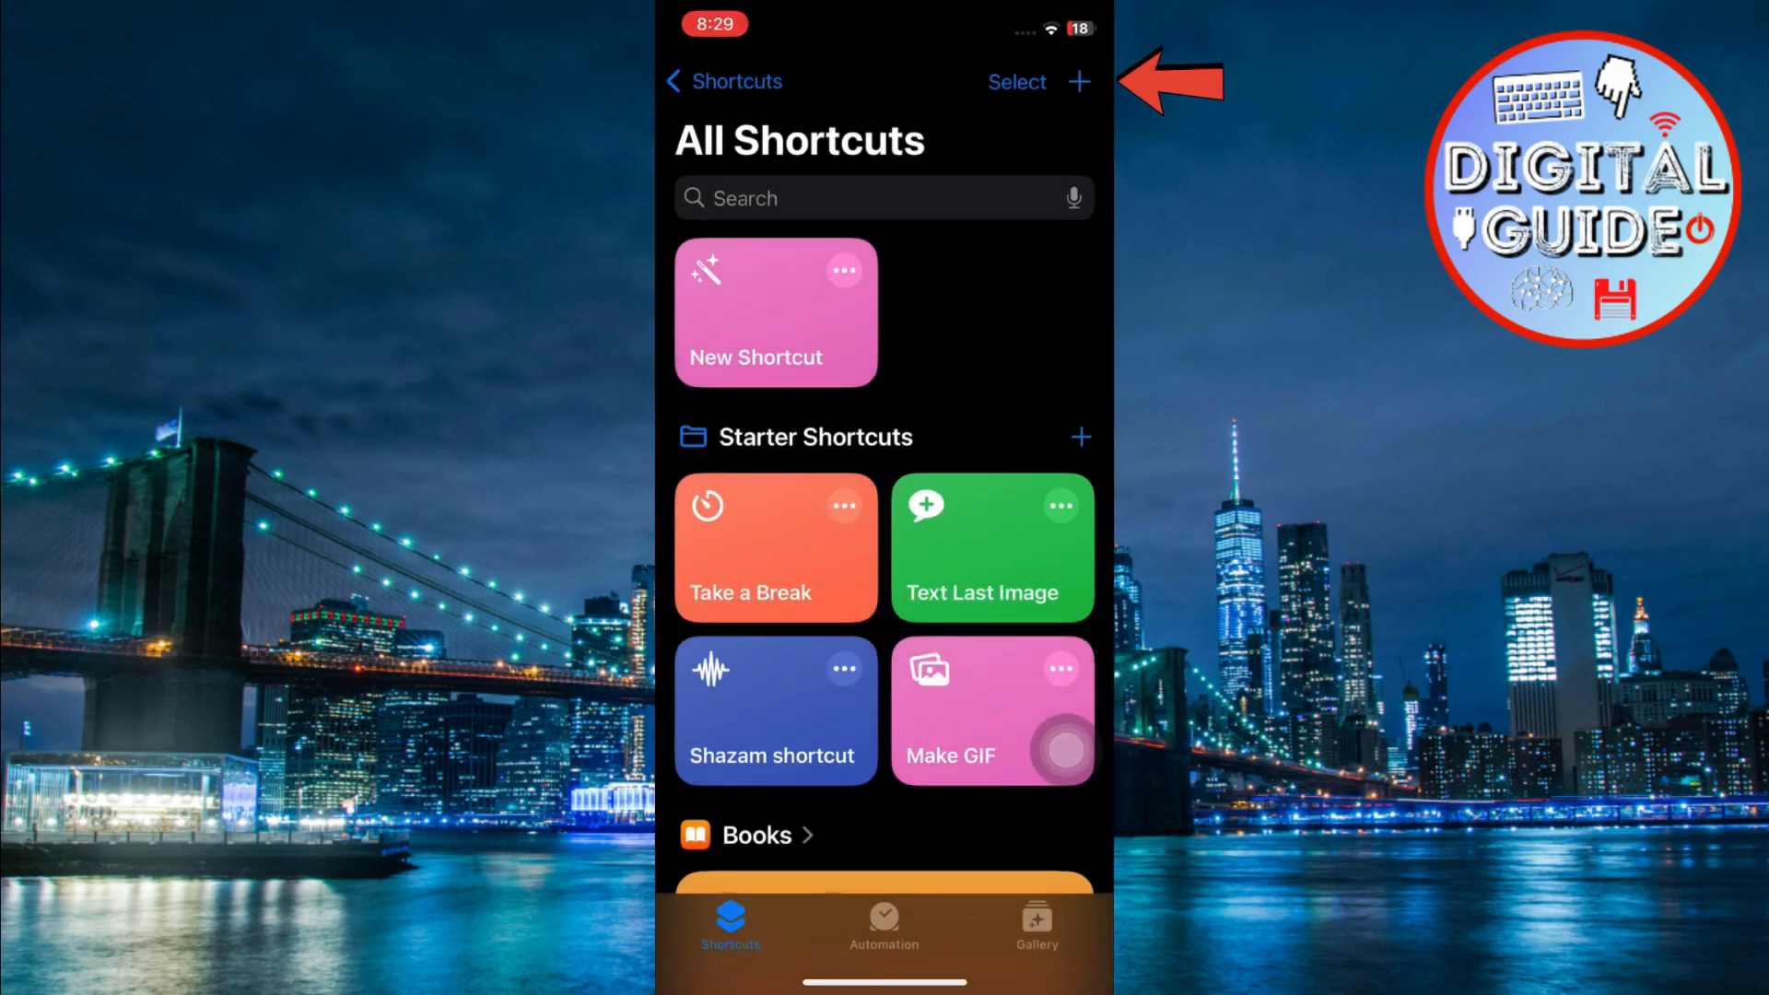
- Create a new shortcut and add Select Photos as its first action
{"action": "left_click", "coordinate": [1078, 81]}
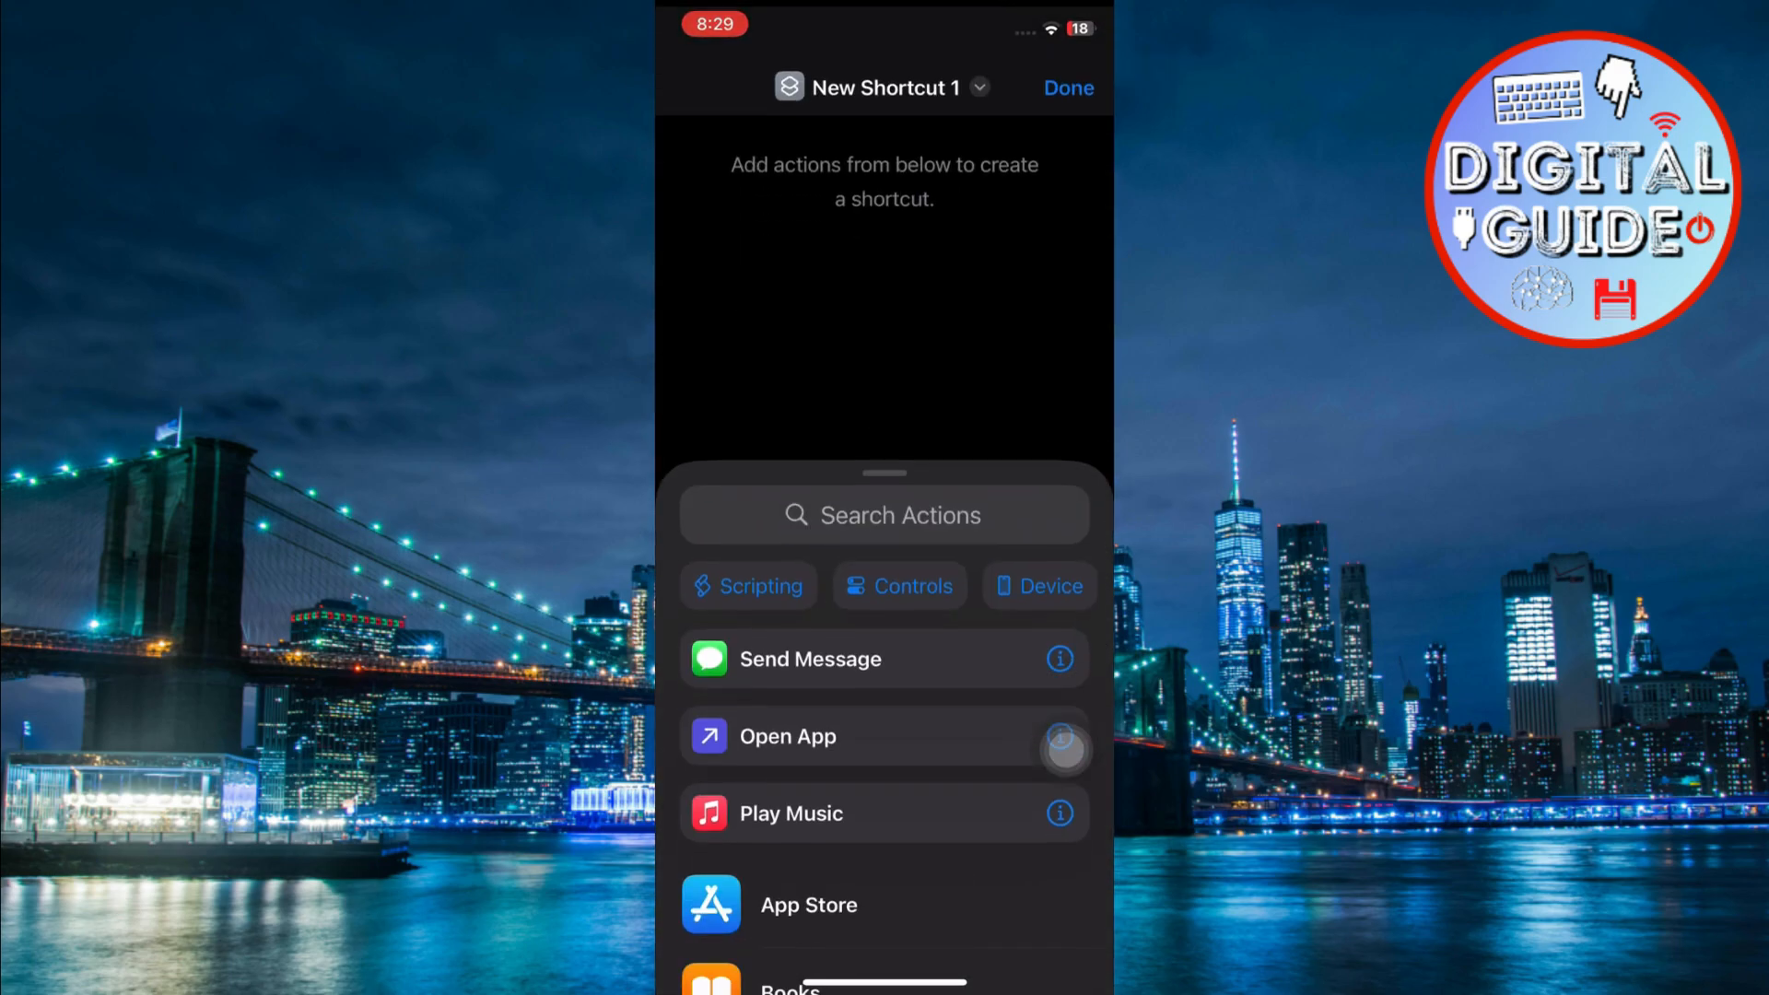
{"action": "left_click", "coordinate": [882, 514]}
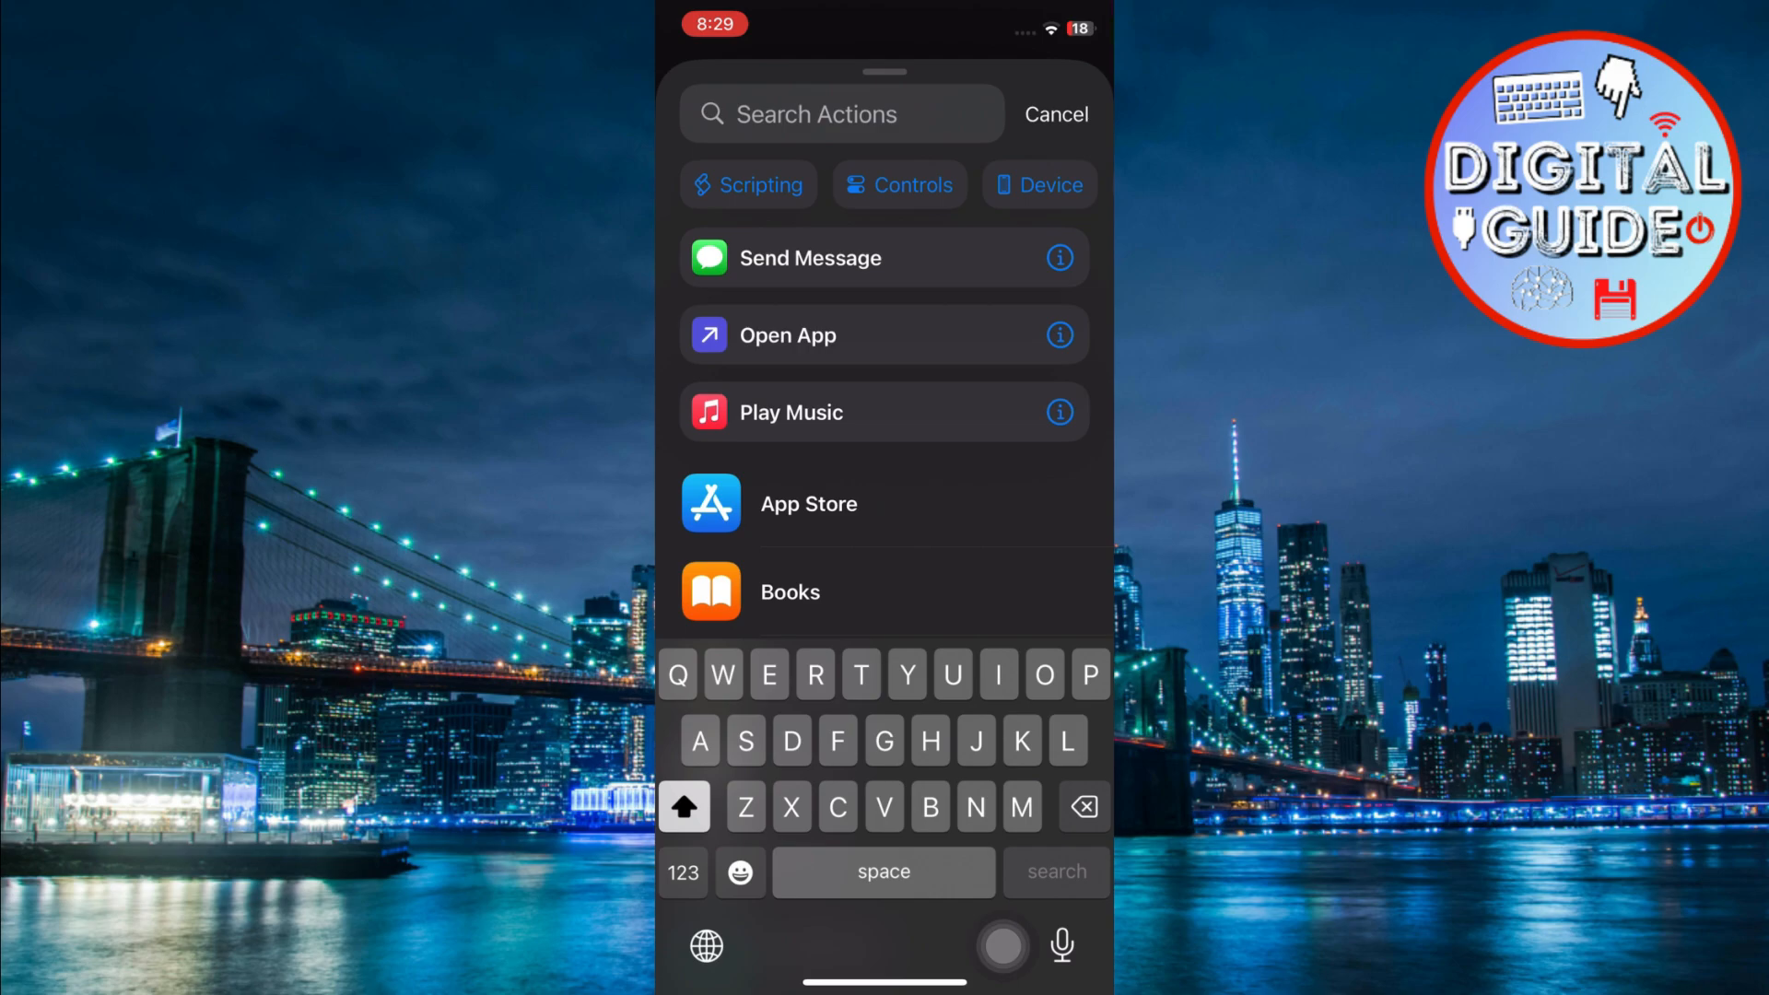
{"action": "type", "text": "Sele"}
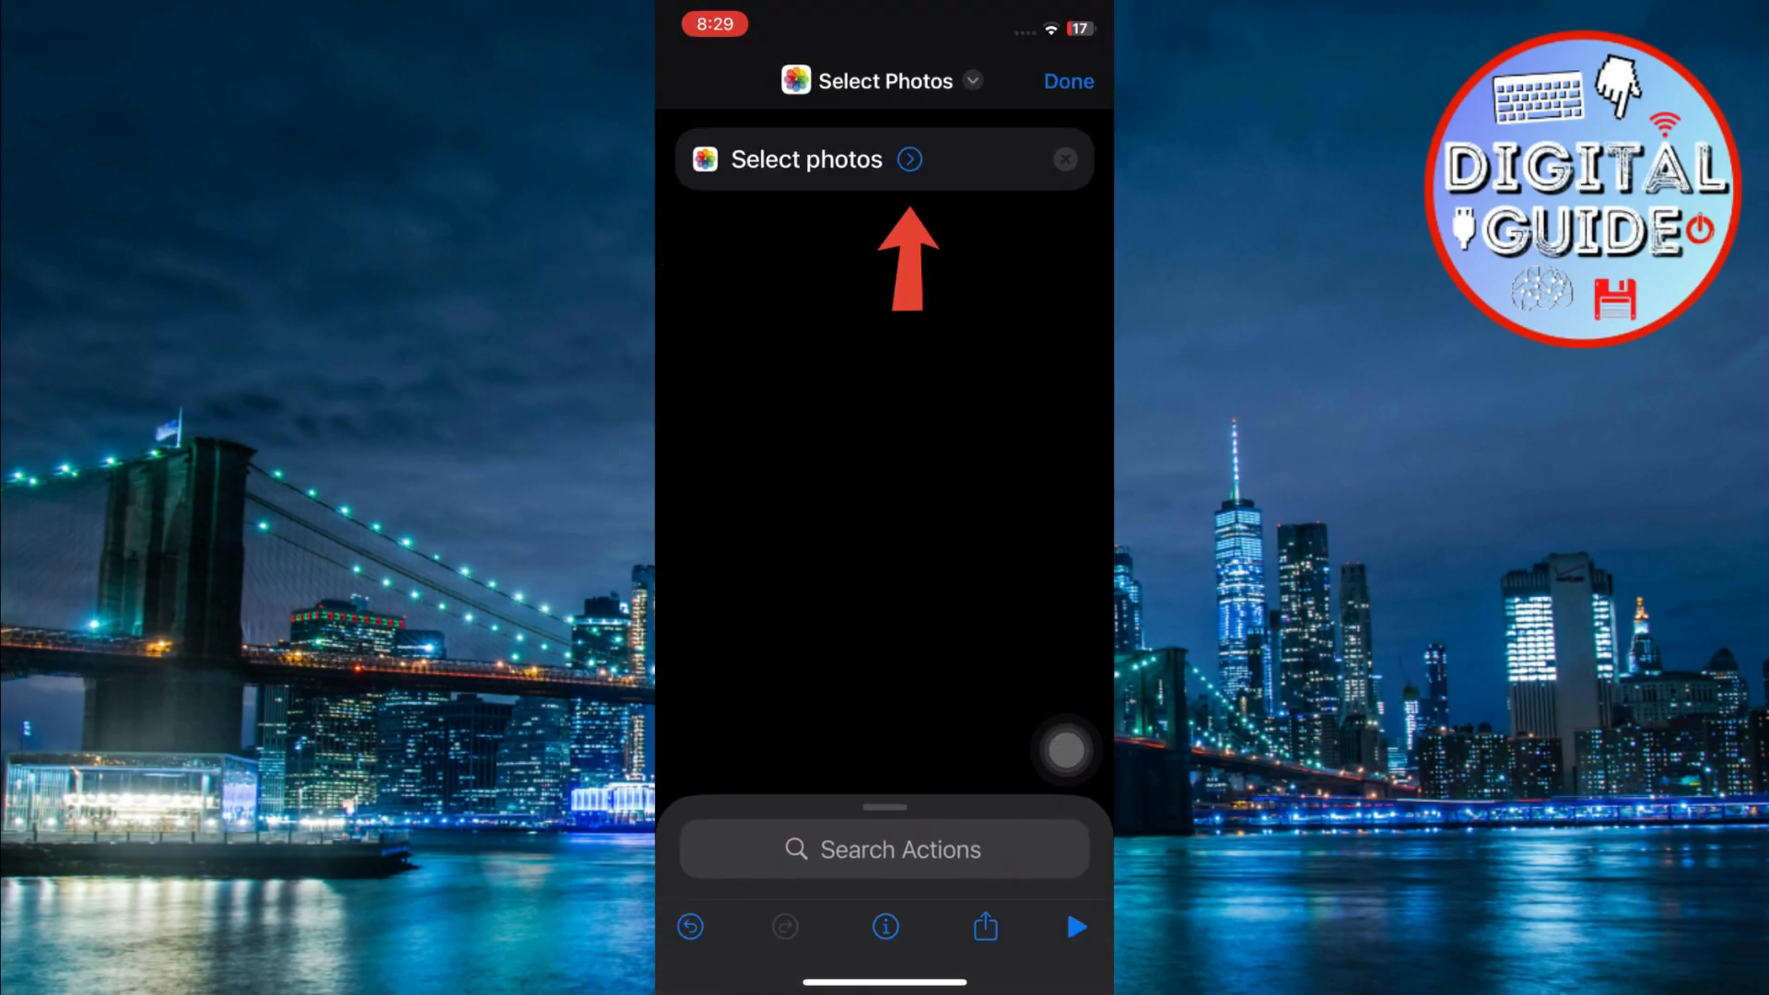
- Turn on Select Multiple in the Select Photos action
{"action": "left_click", "coordinate": [911, 158]}
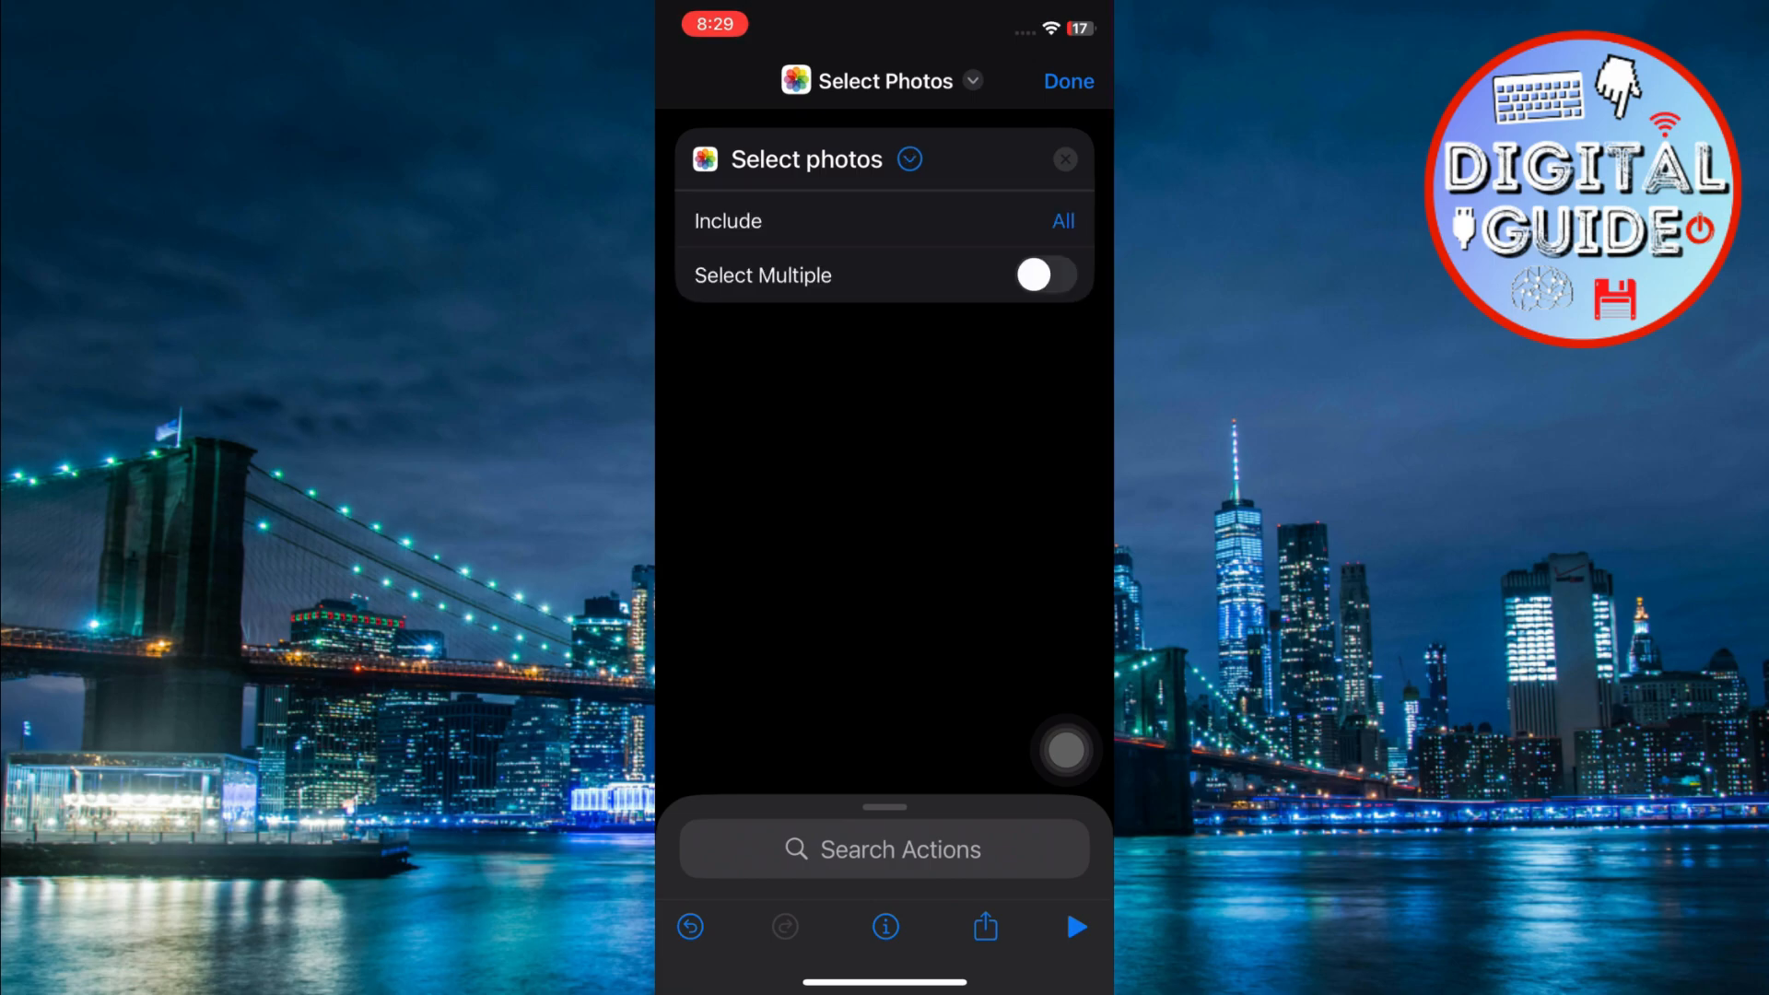
{"action": "left_click", "coordinate": [1043, 275]}
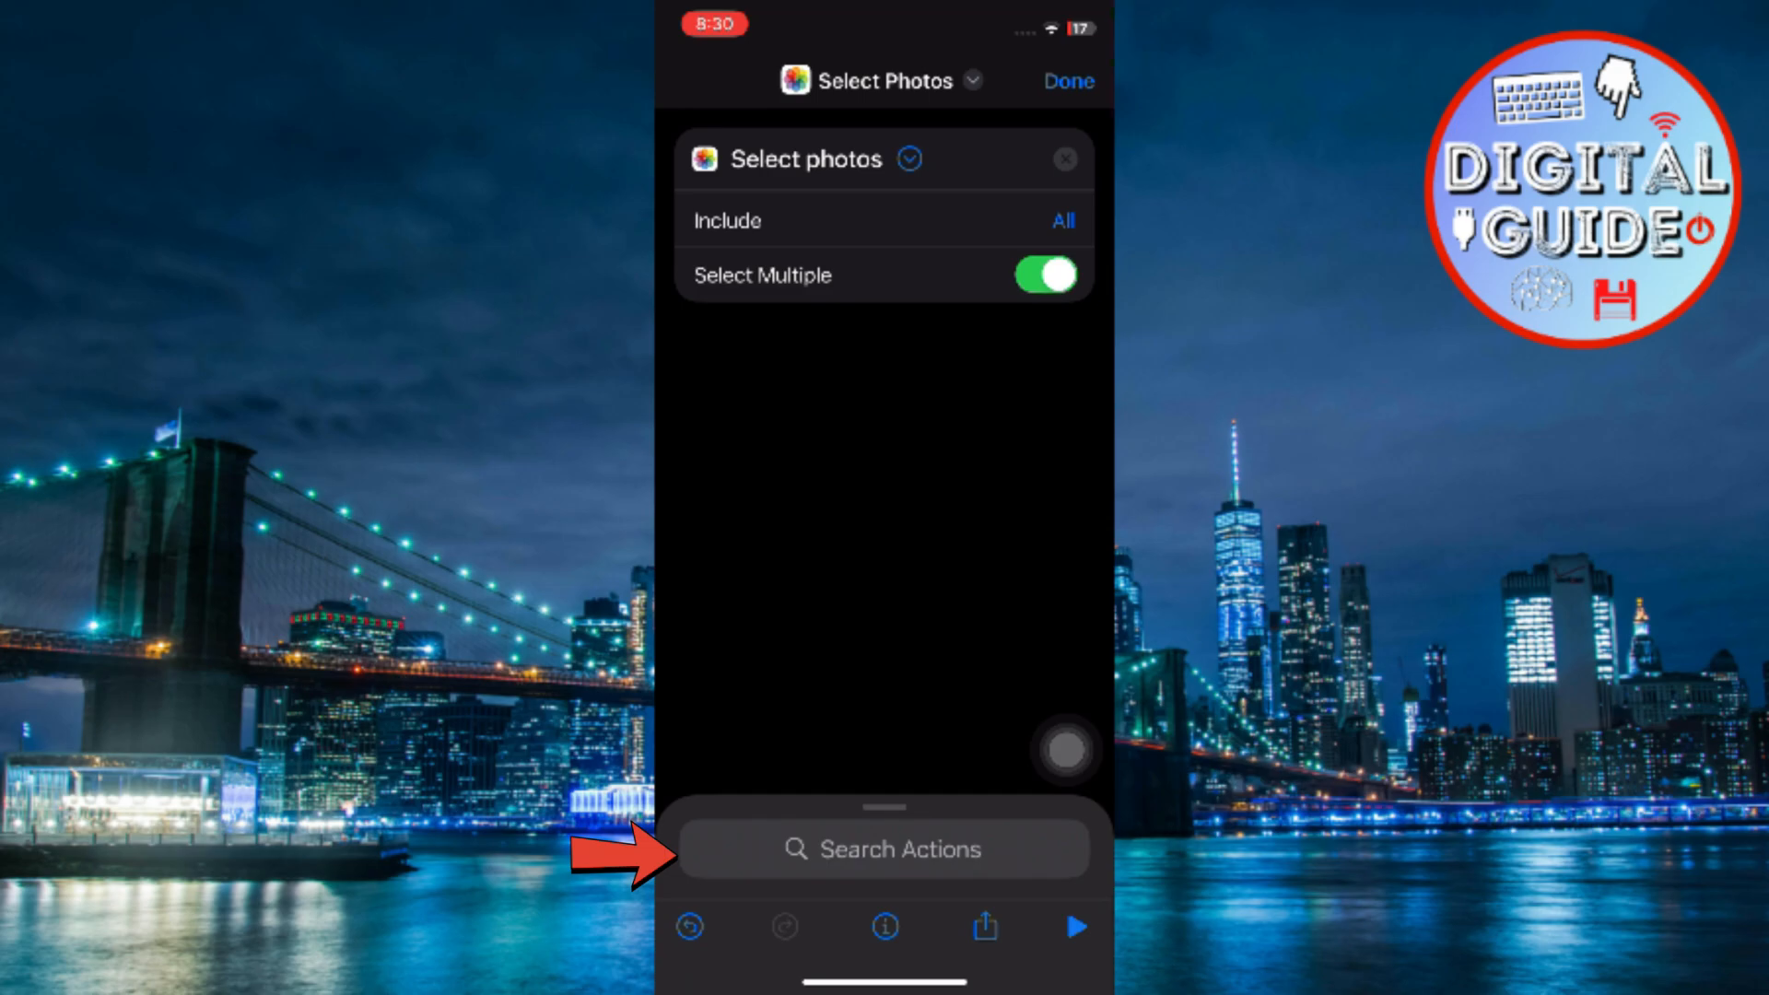
- Add Combine Images and set its mode from Horizontally to Ask Each Time
{"action": "type", "text": "Comb"}
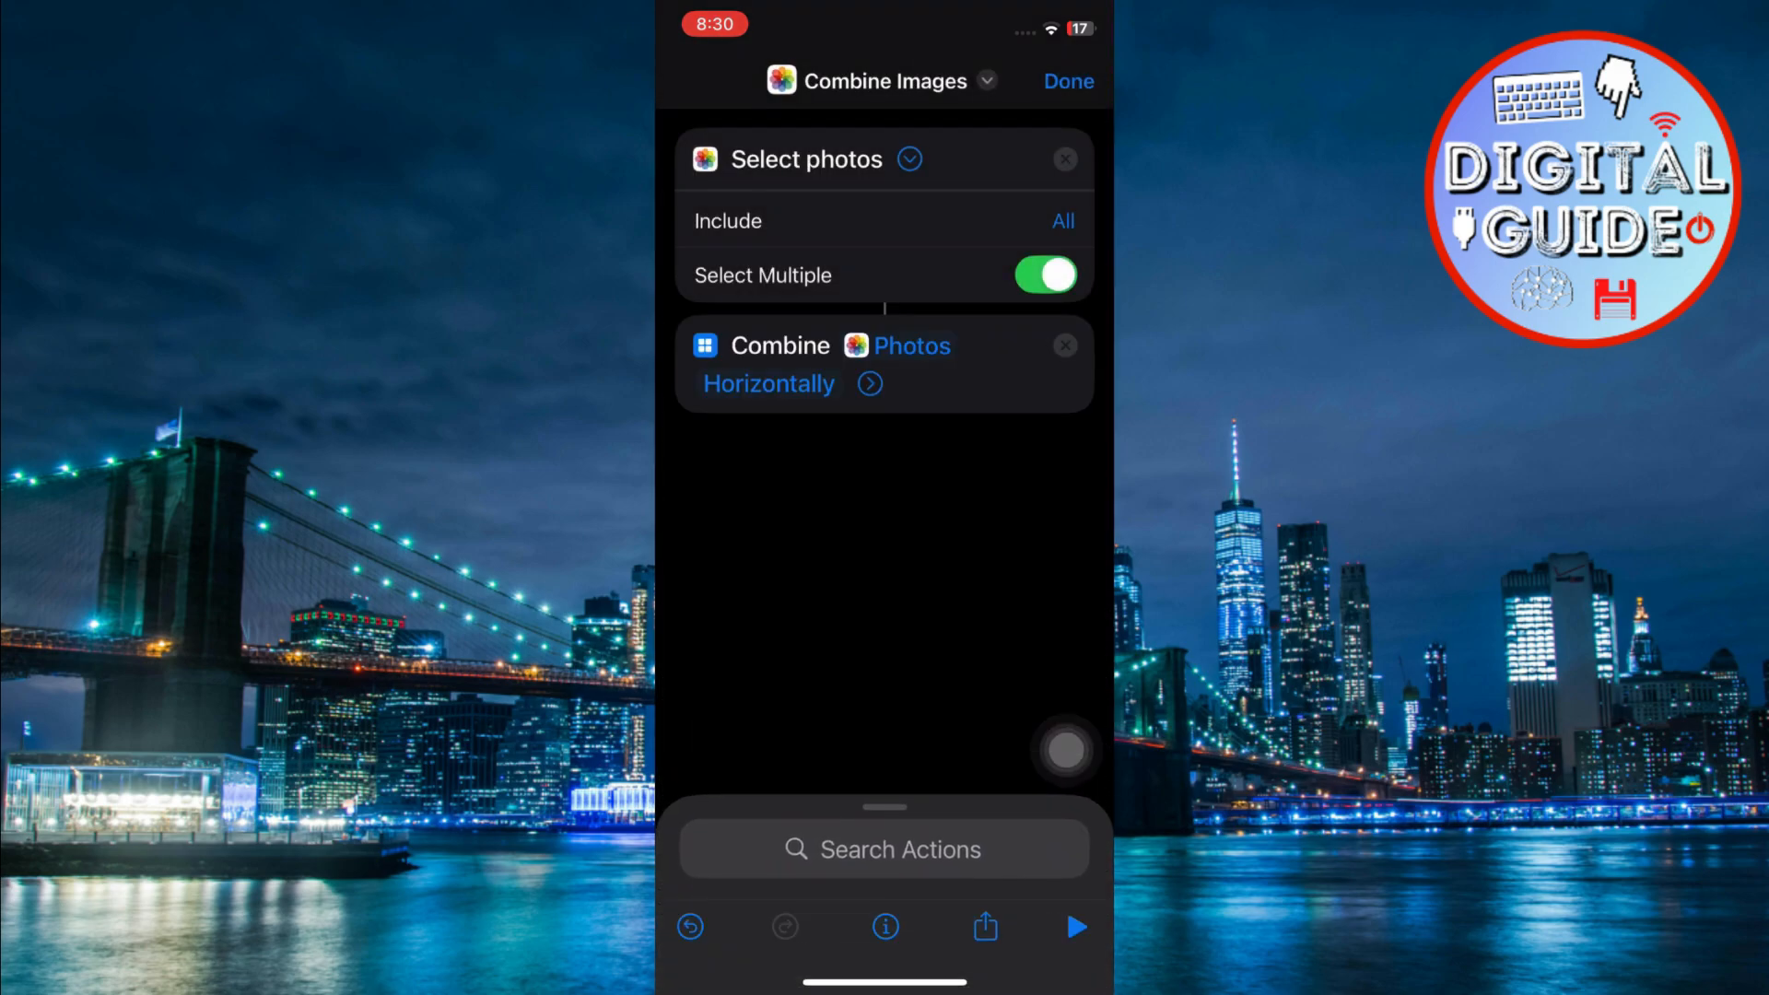
{"action": "left_click", "coordinate": [768, 383]}
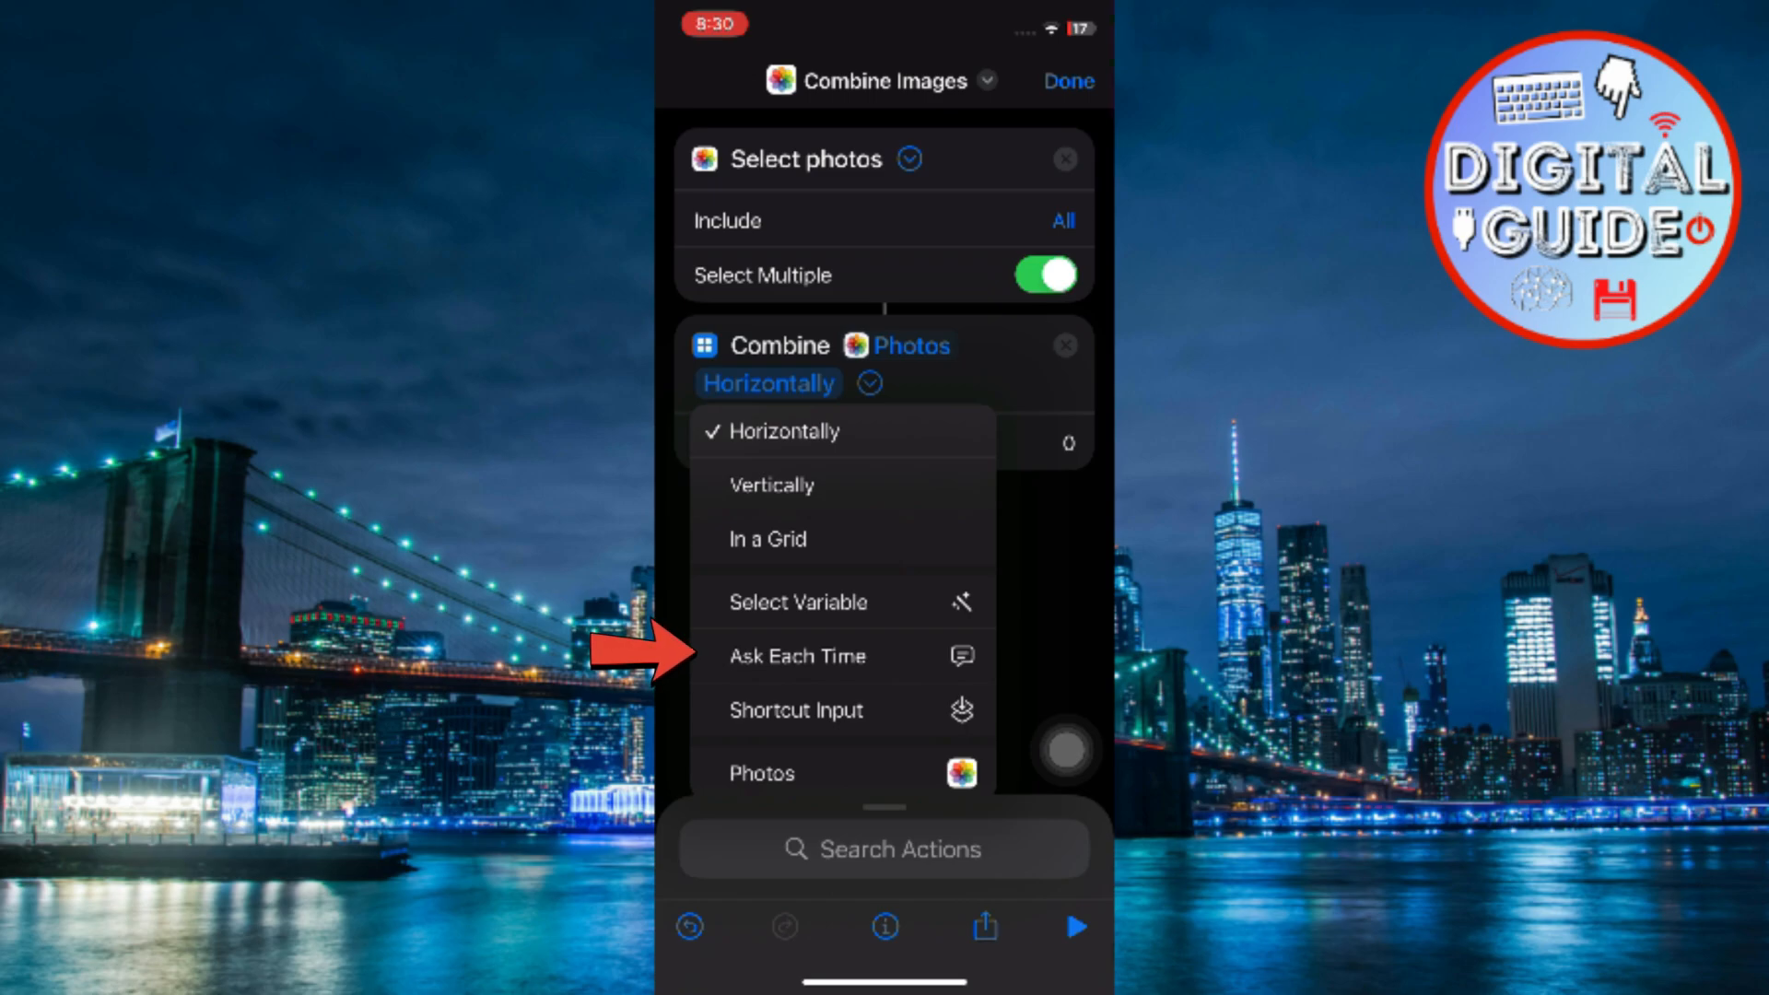
{"action": "left_click", "coordinate": [796, 656]}
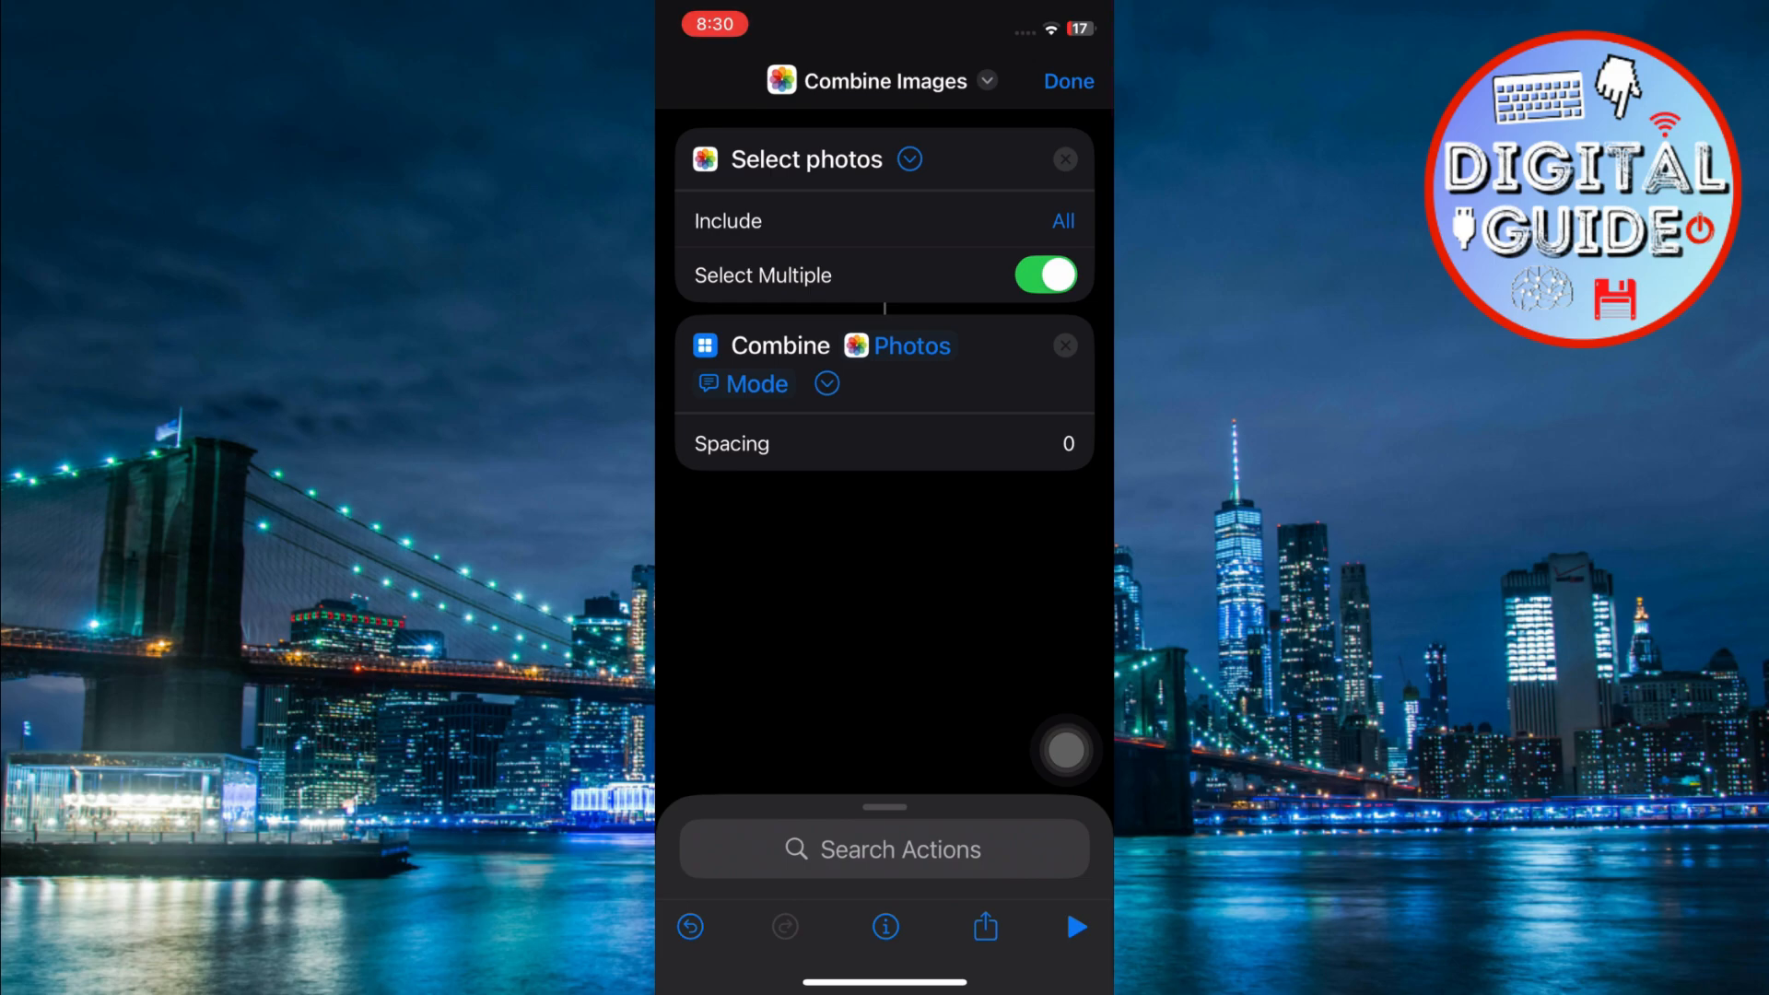
- Add a Save to Photo Album action as the final step
{"action": "left_click", "coordinate": [883, 848]}
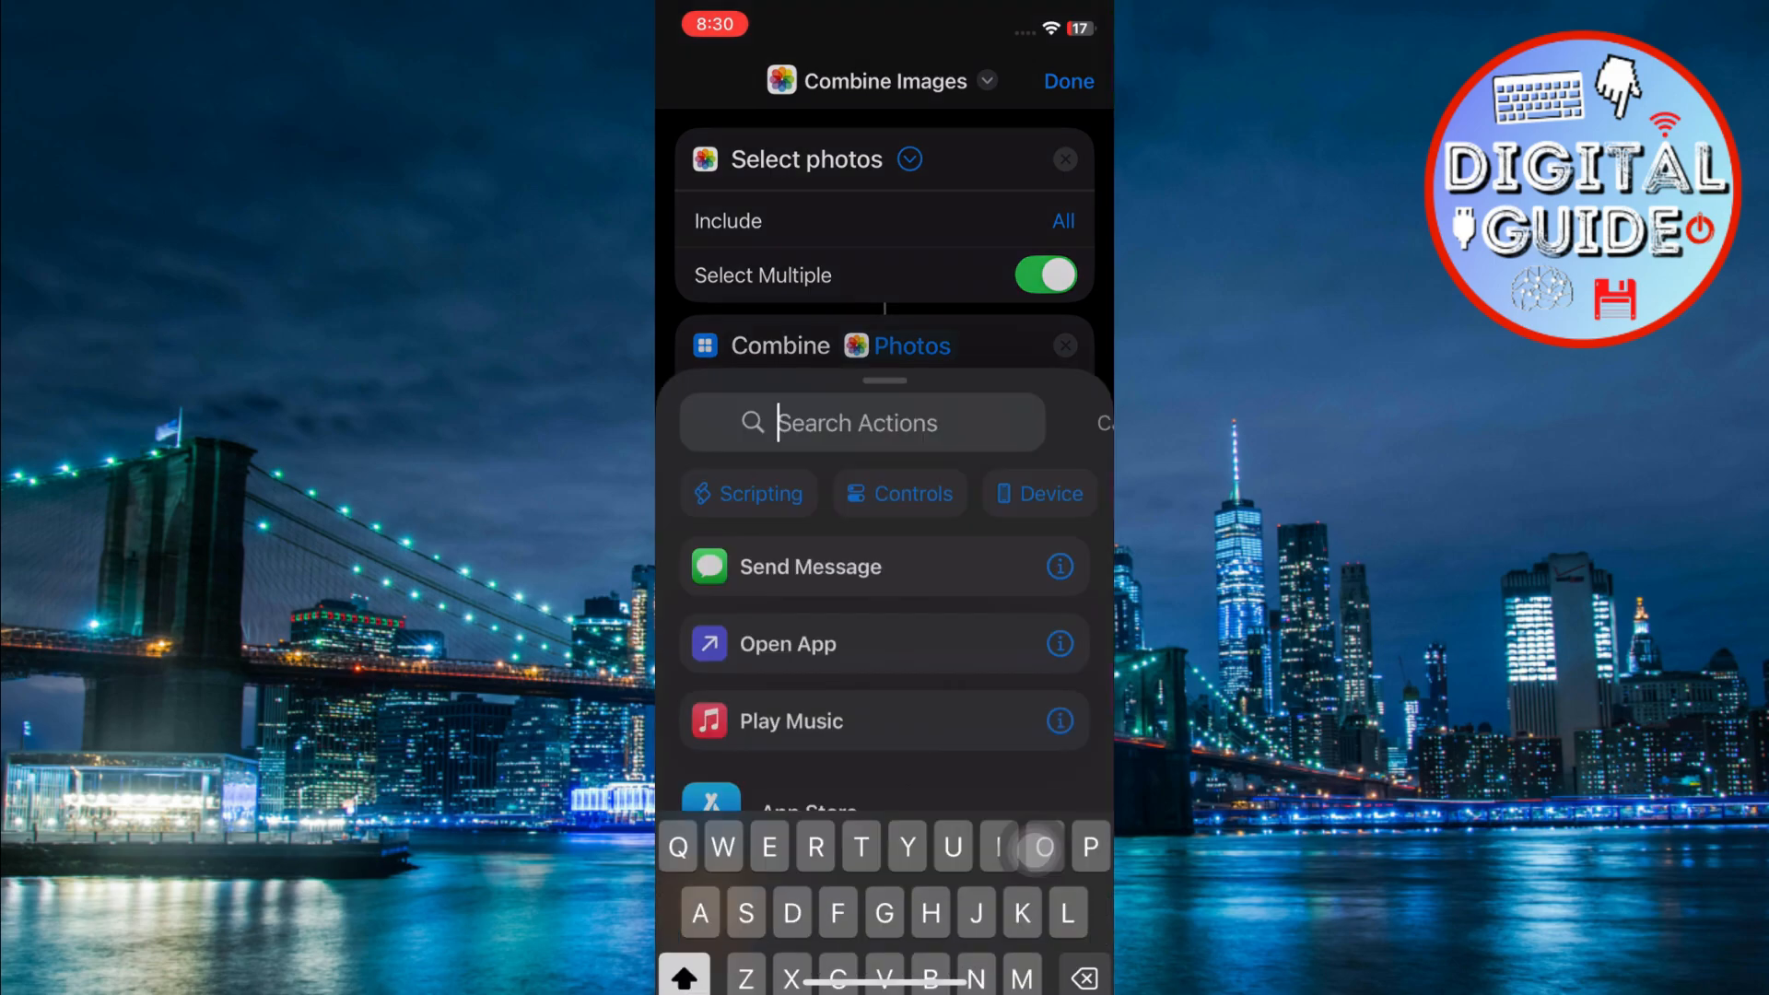
{"action": "type", "text": "Save"}
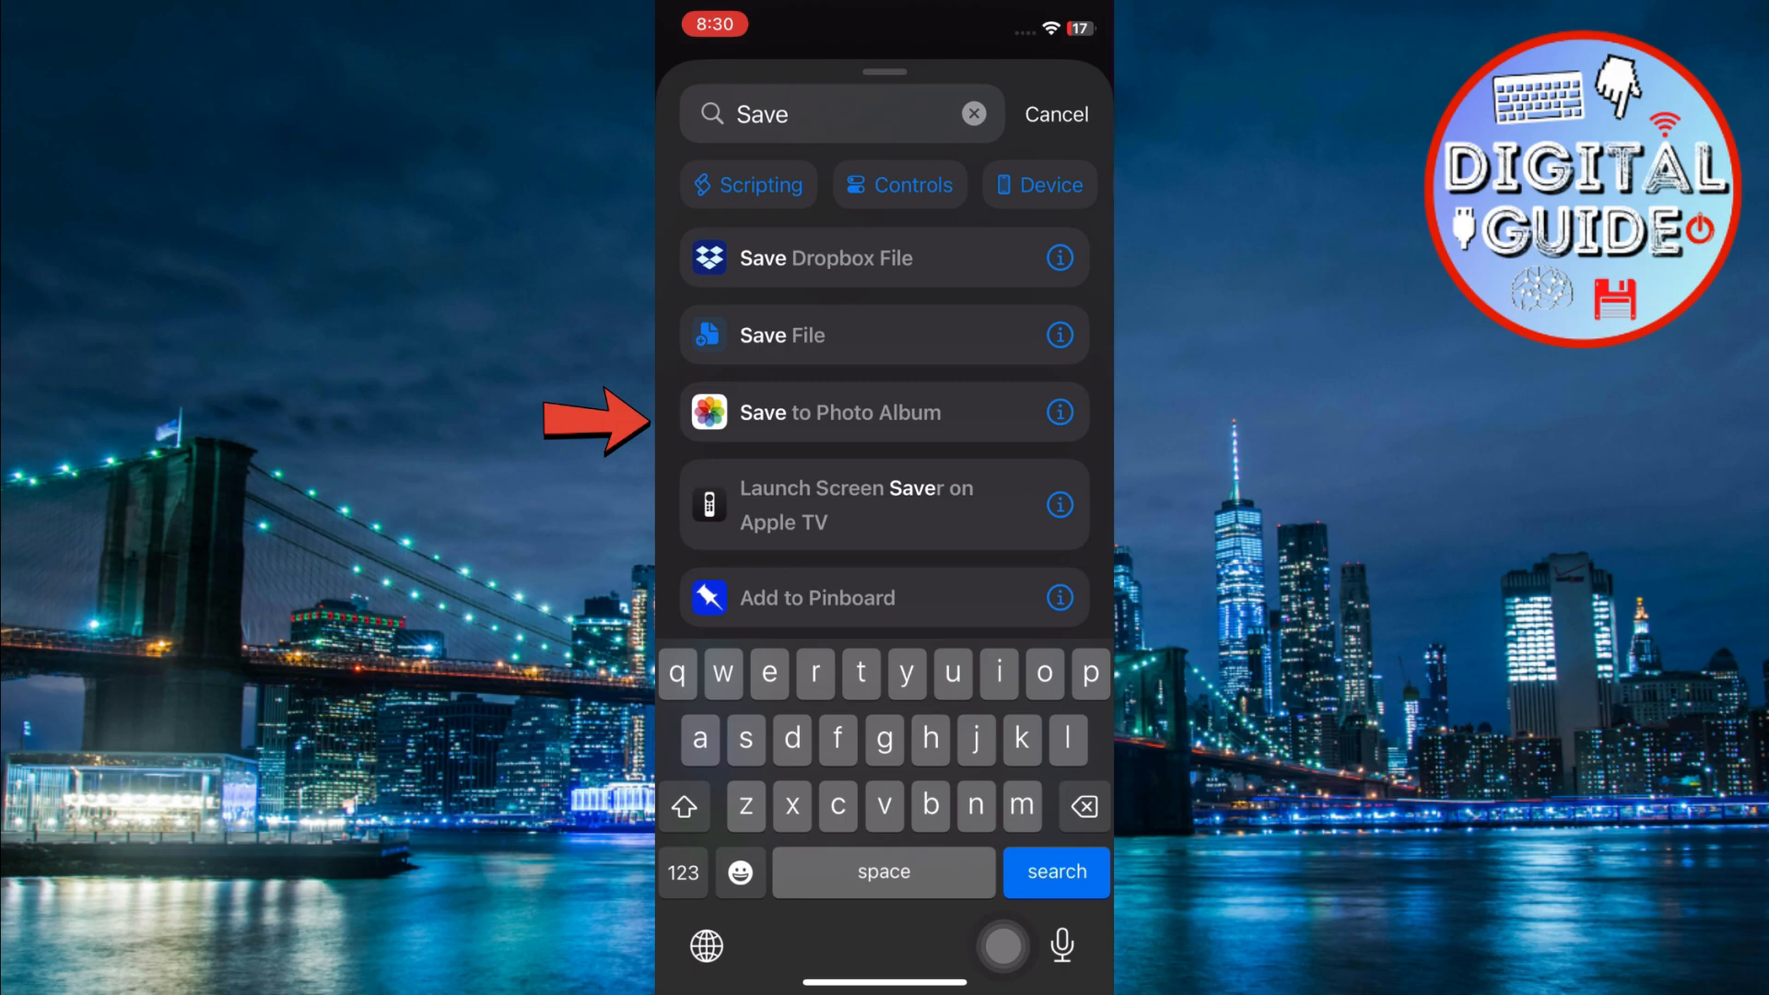
{"action": "left_click", "coordinate": [840, 411]}
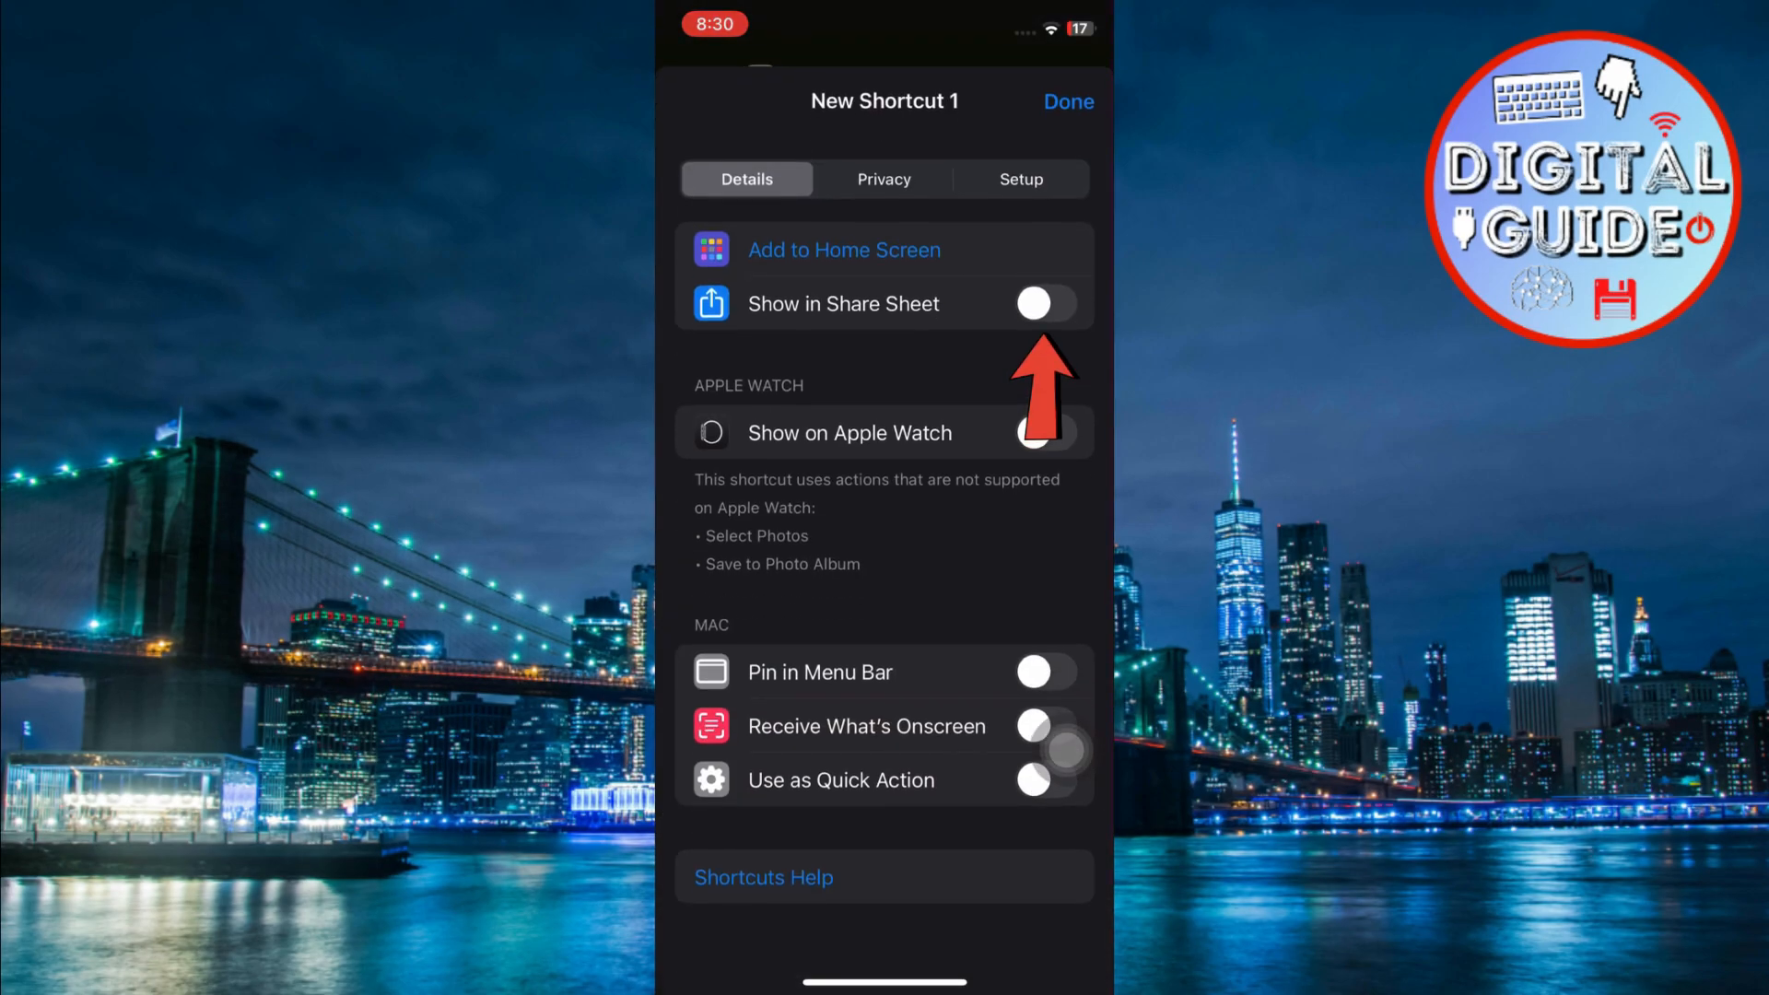
- Enable Show in Share Sheet in the shortcut's details and return to the editor
{"action": "left_click", "coordinate": [1043, 304]}
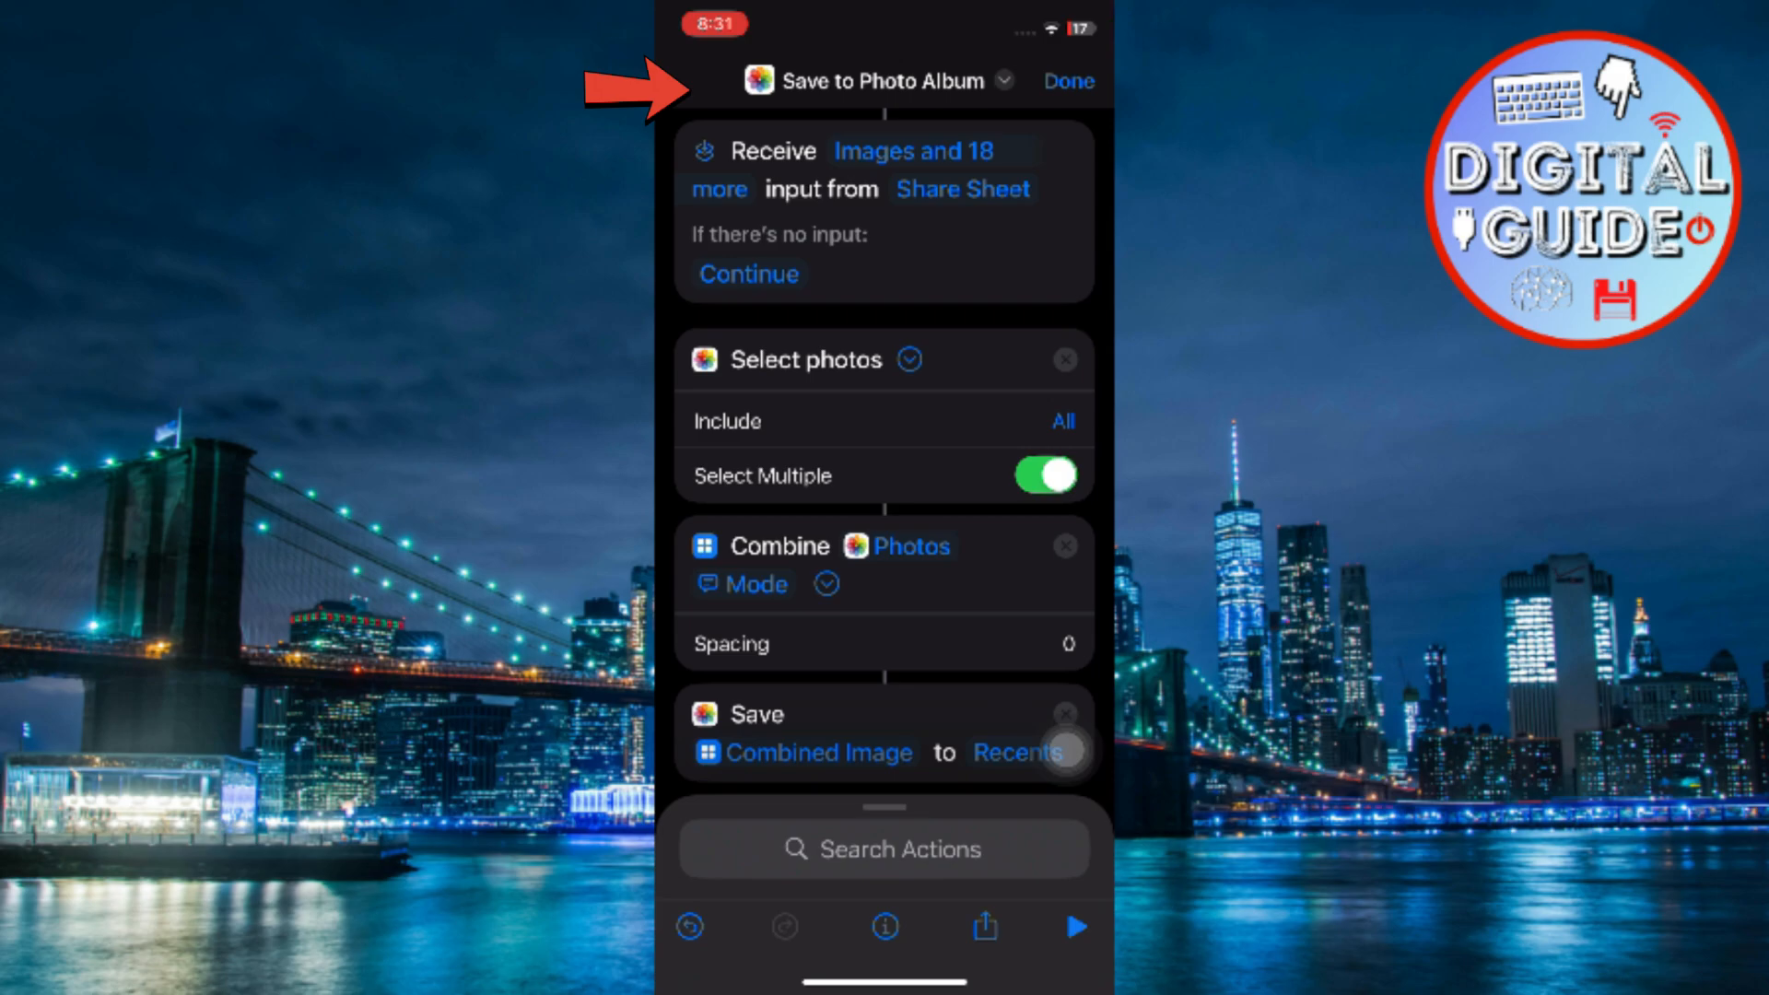
{"action": "left_click", "coordinate": [887, 79]}
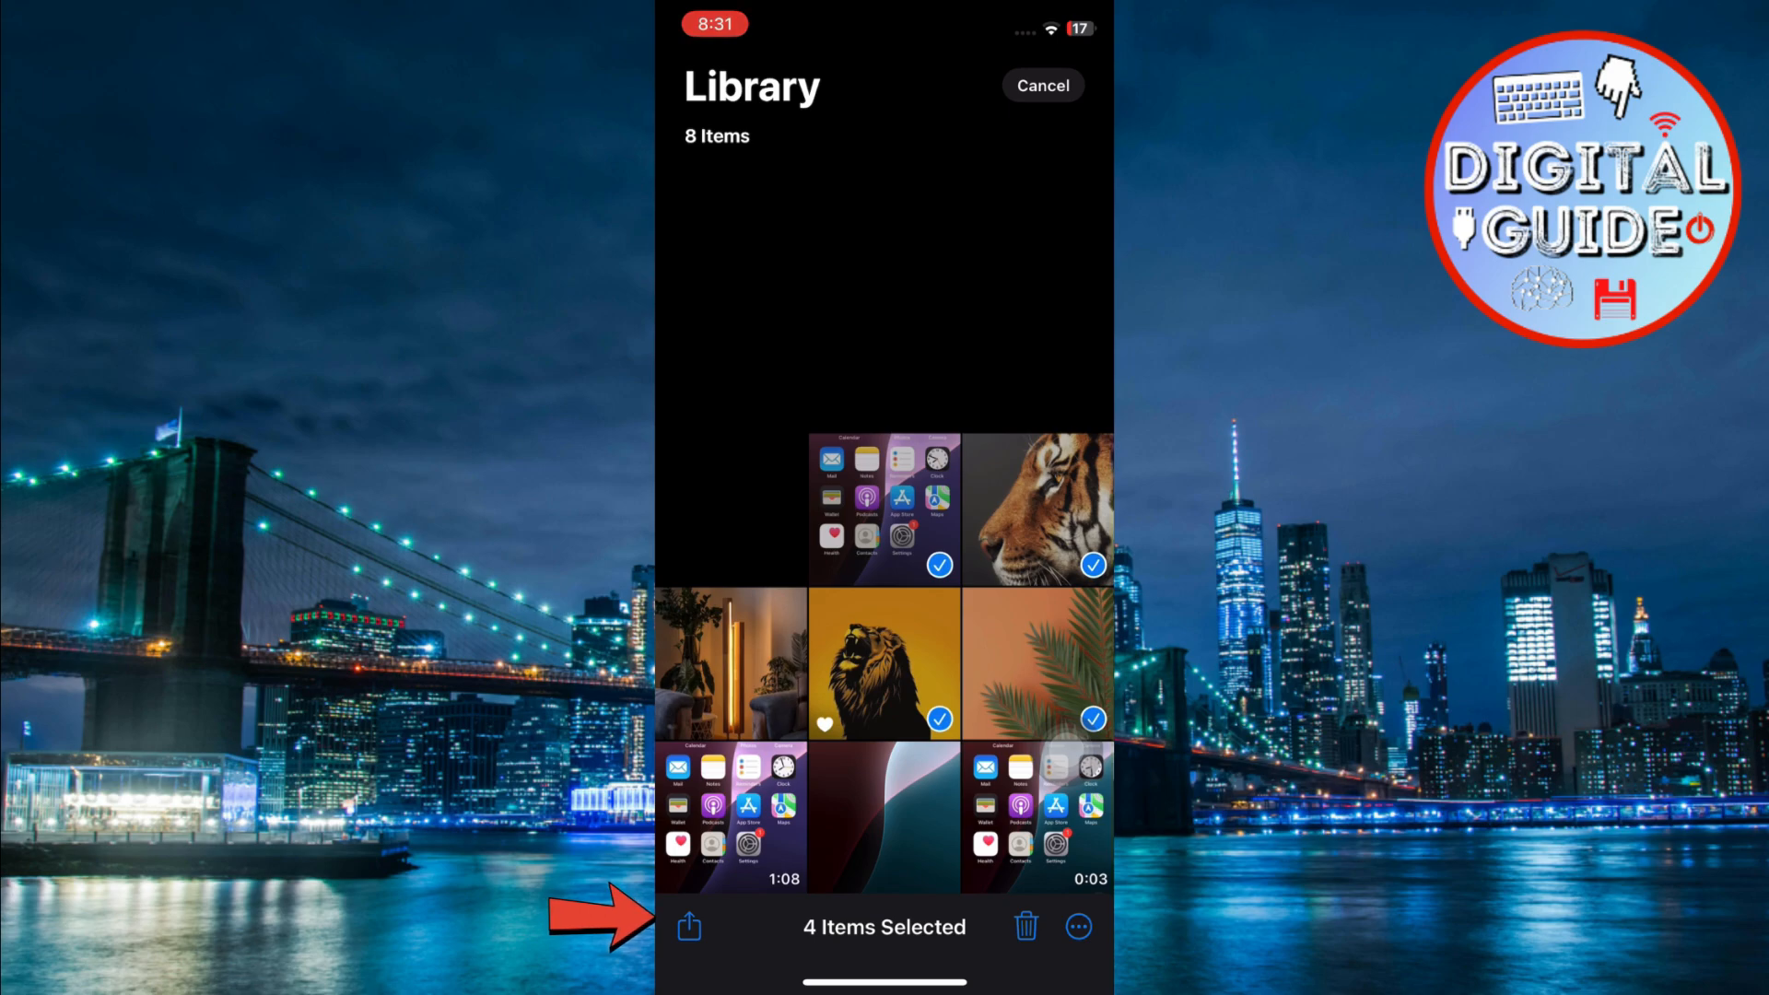
- Share the four selected photos to the new shortcut to run it
{"action": "left_click", "coordinate": [687, 927]}
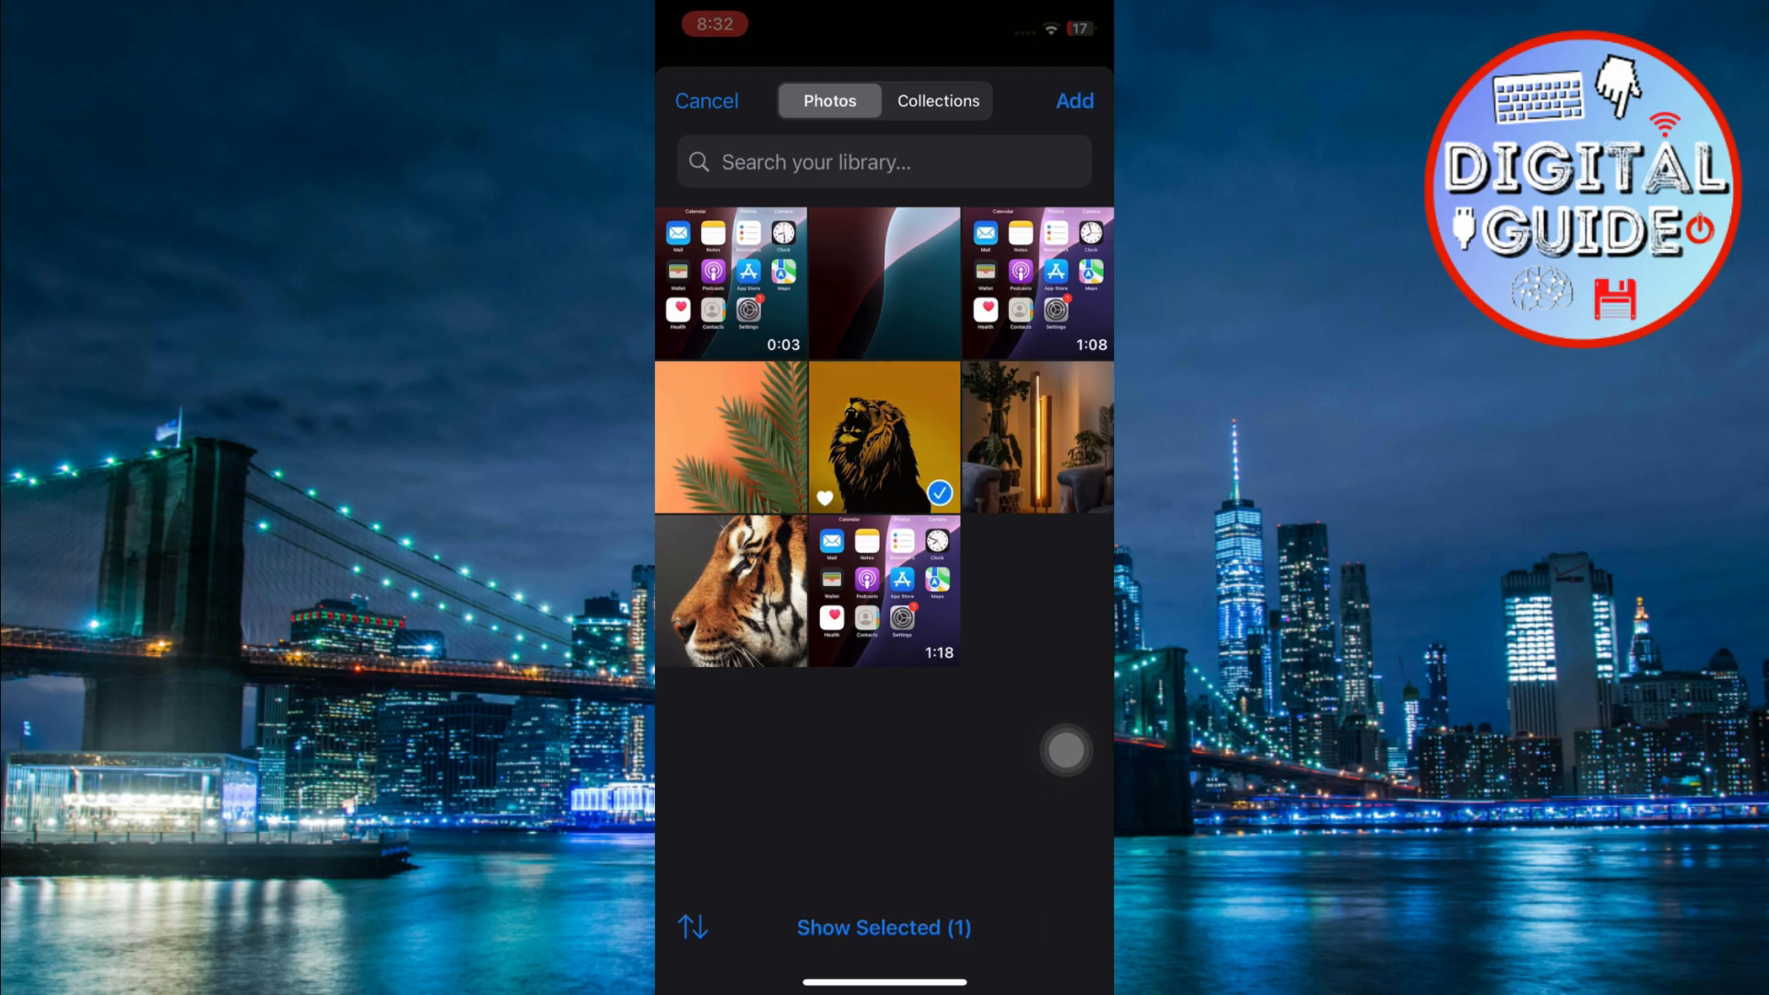
- Pick the photos in the shortcut's picker so it saves the combined image
{"action": "left_click", "coordinate": [730, 437]}
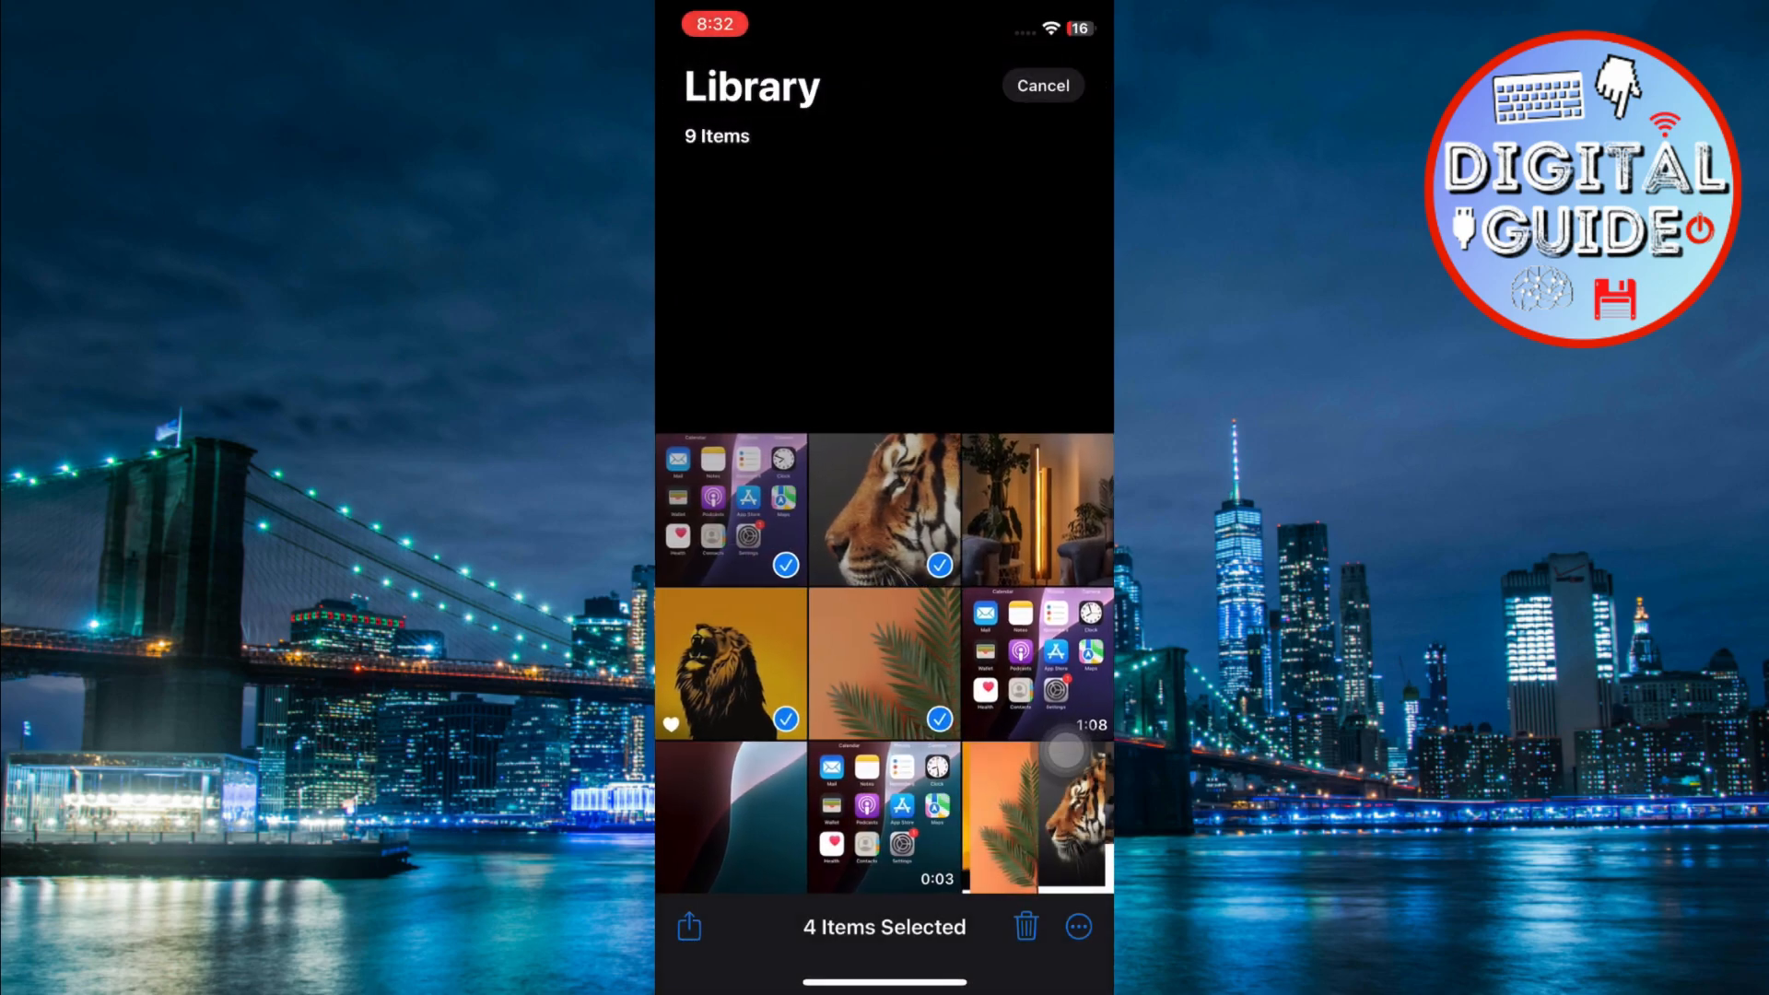
- Mark the new combined image, then cancel selection to return to the library
{"action": "left_click", "coordinate": [1036, 814]}
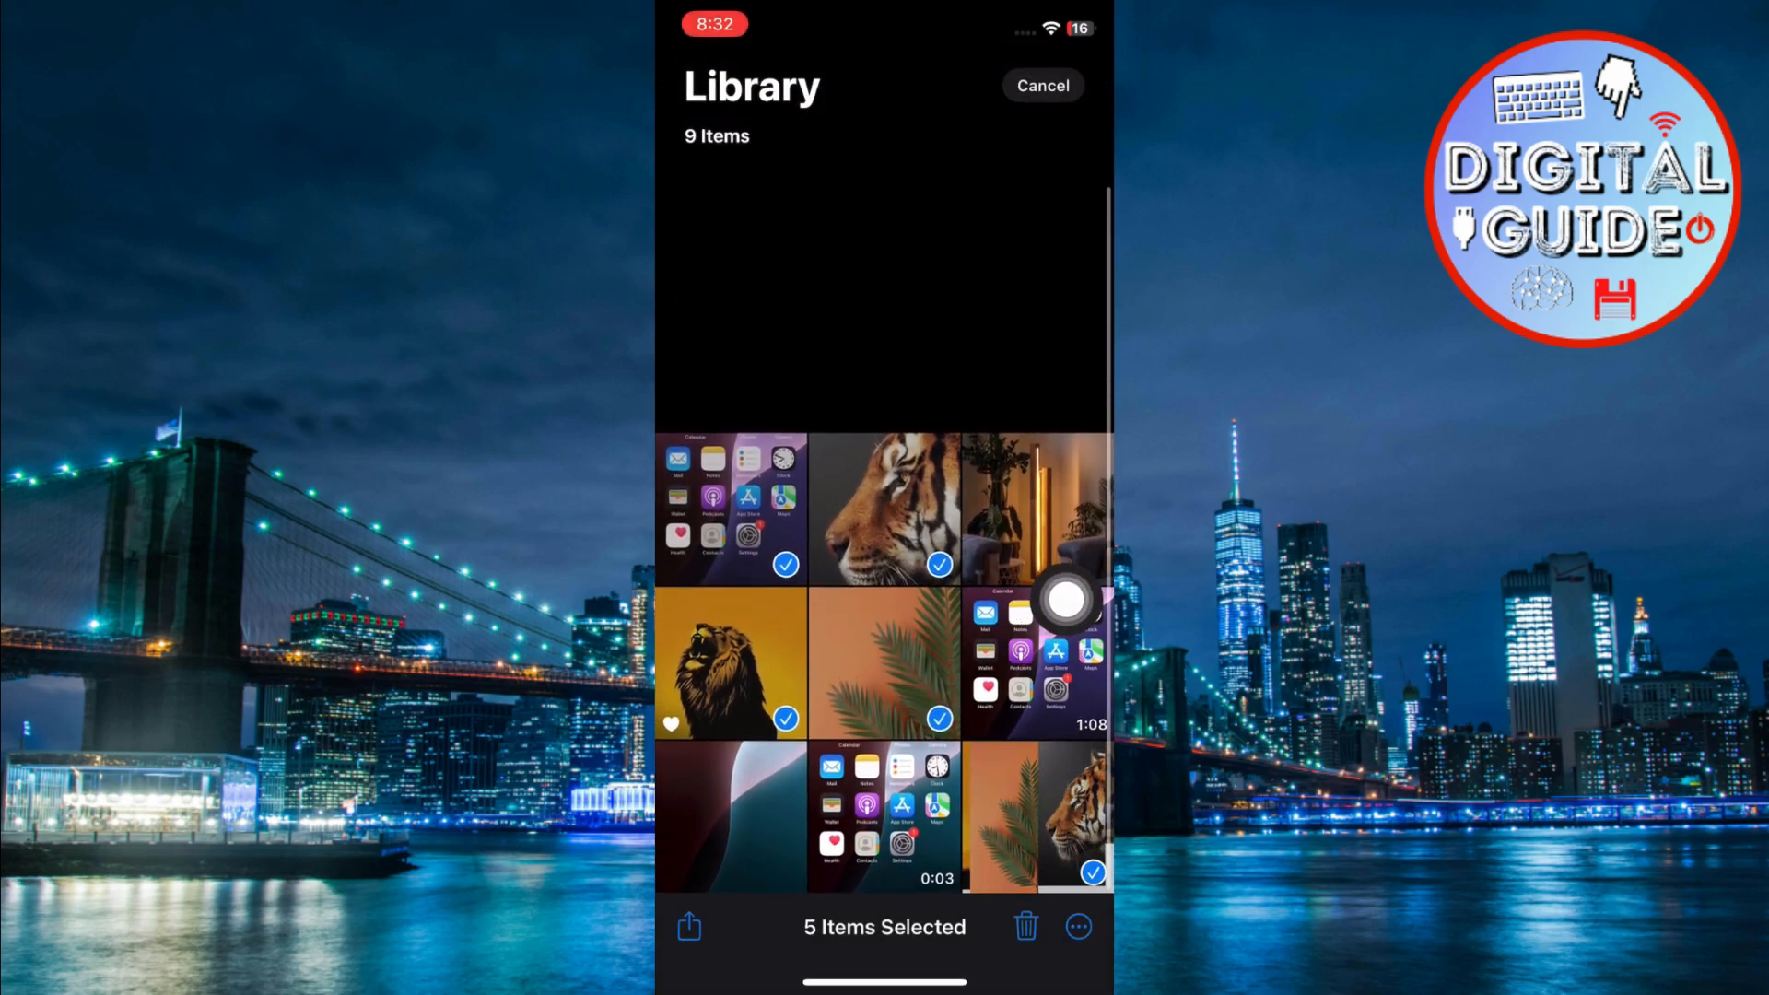
{"action": "left_click", "coordinate": [1040, 84]}
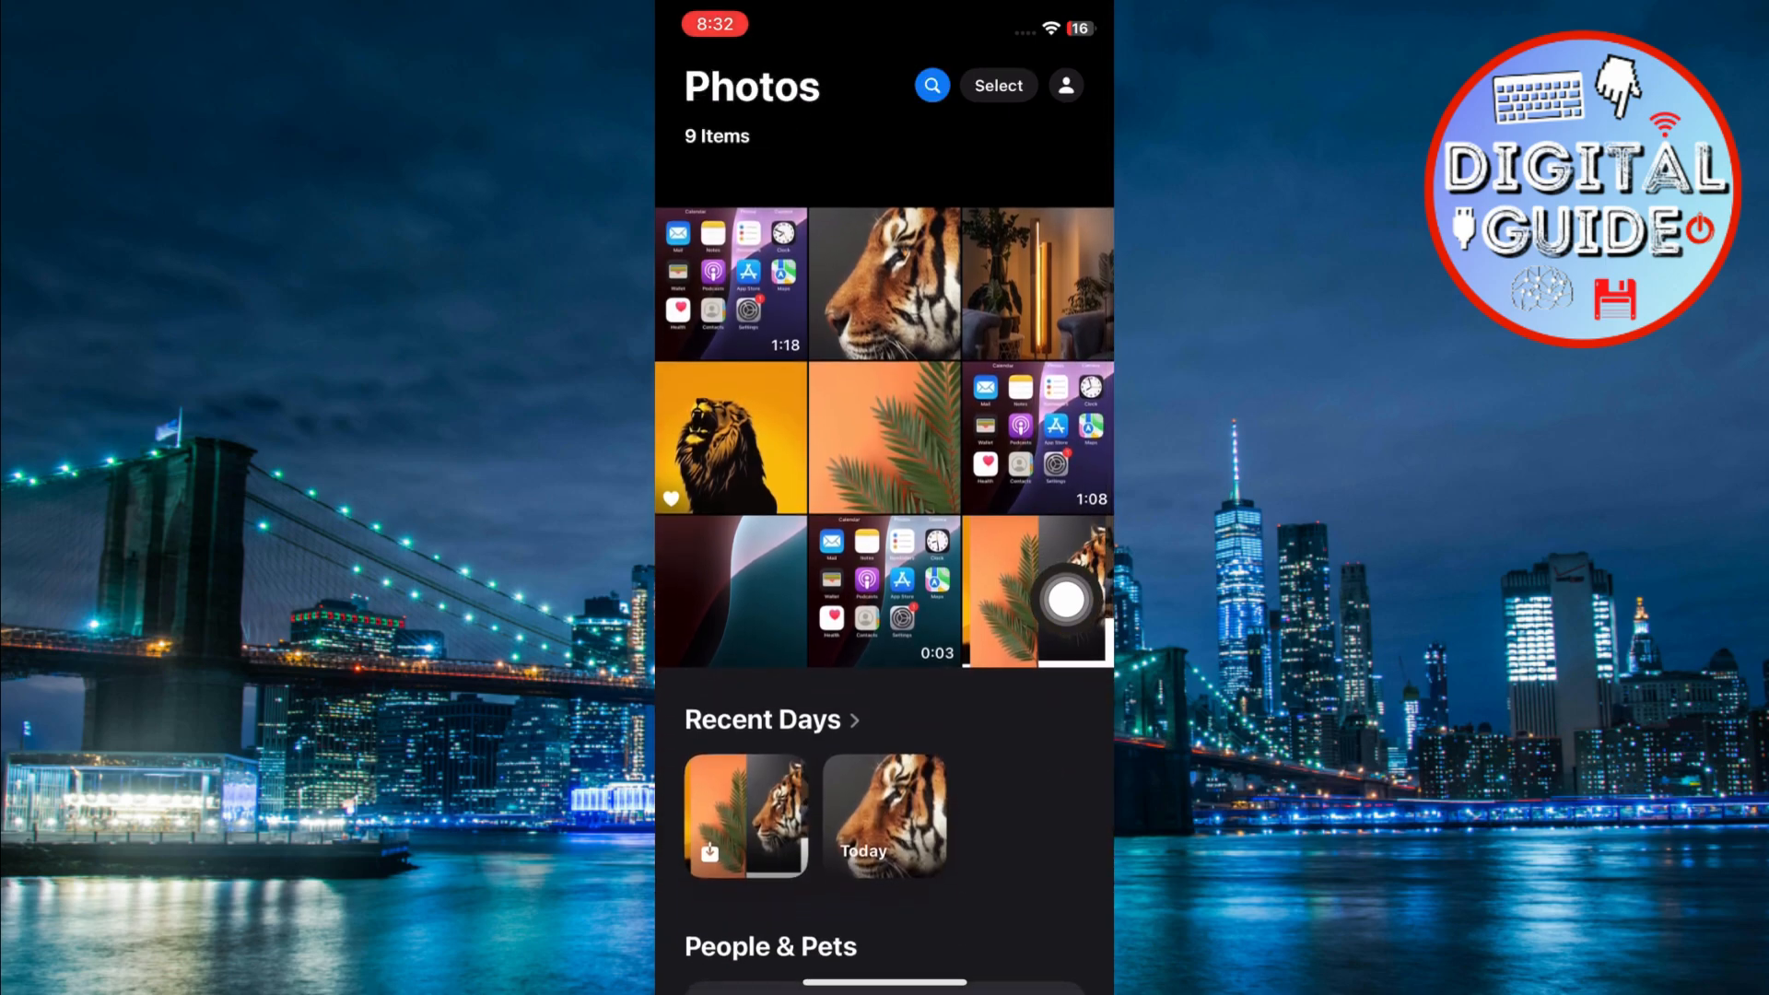